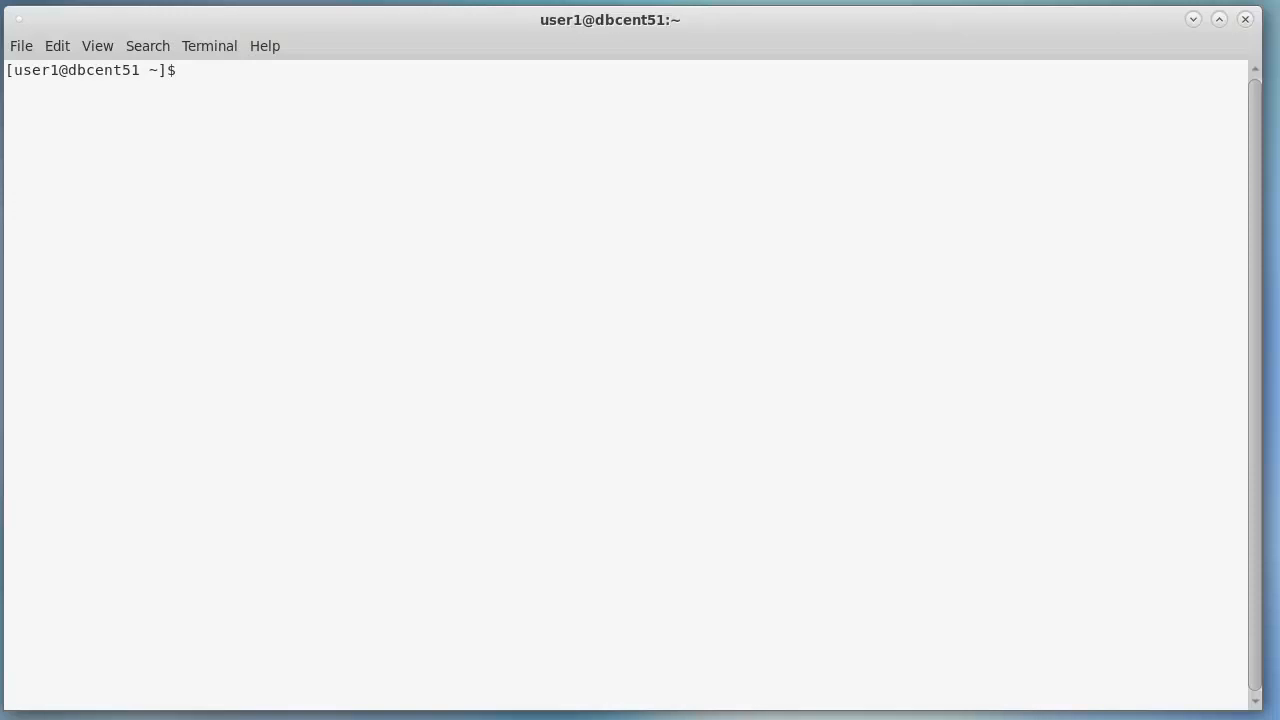
Step: Append export JAVA_HOME for the OpenJDK 1.8.0.262 JRE to /etc/profile via sudo vim and save
type("sudo vim /etc/profile")
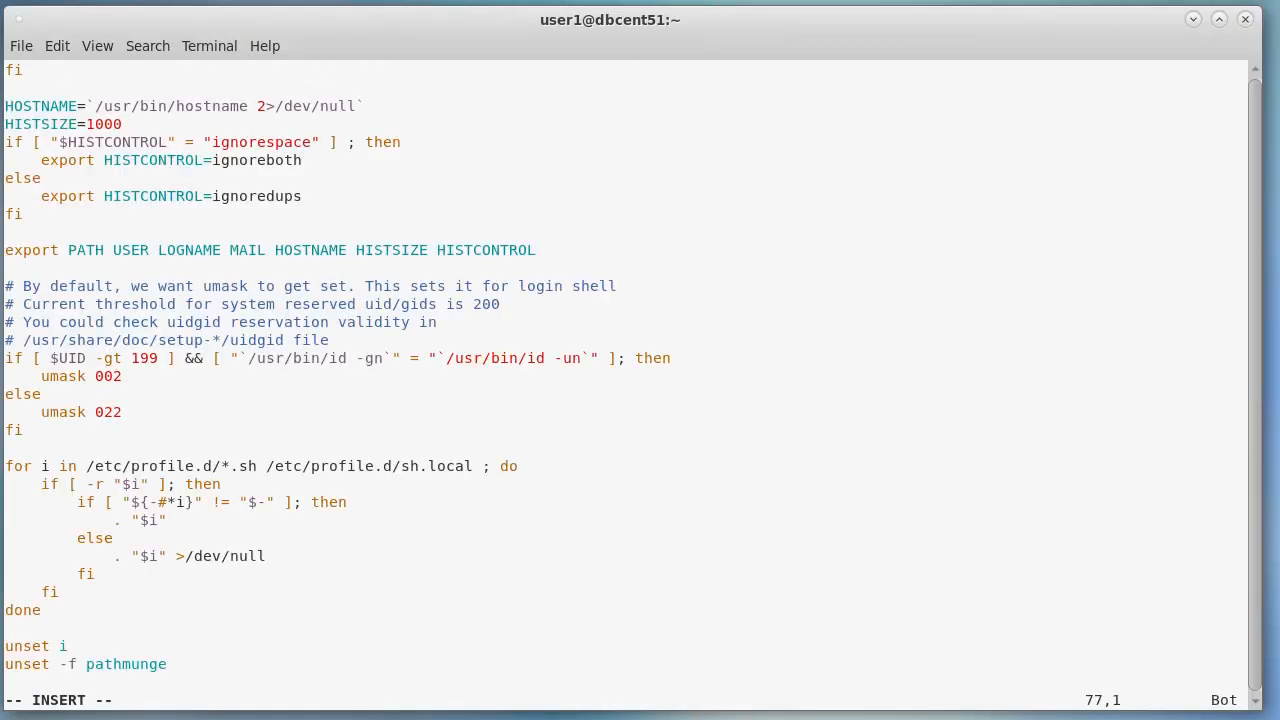
type("export JAVA_HOME=/usr/lib/jvm/java-1.8.0-openjdk-1.8.0.262.b10-0.el7_8.x86_64/jre")
left_click(620, 700)
type(":wq!")
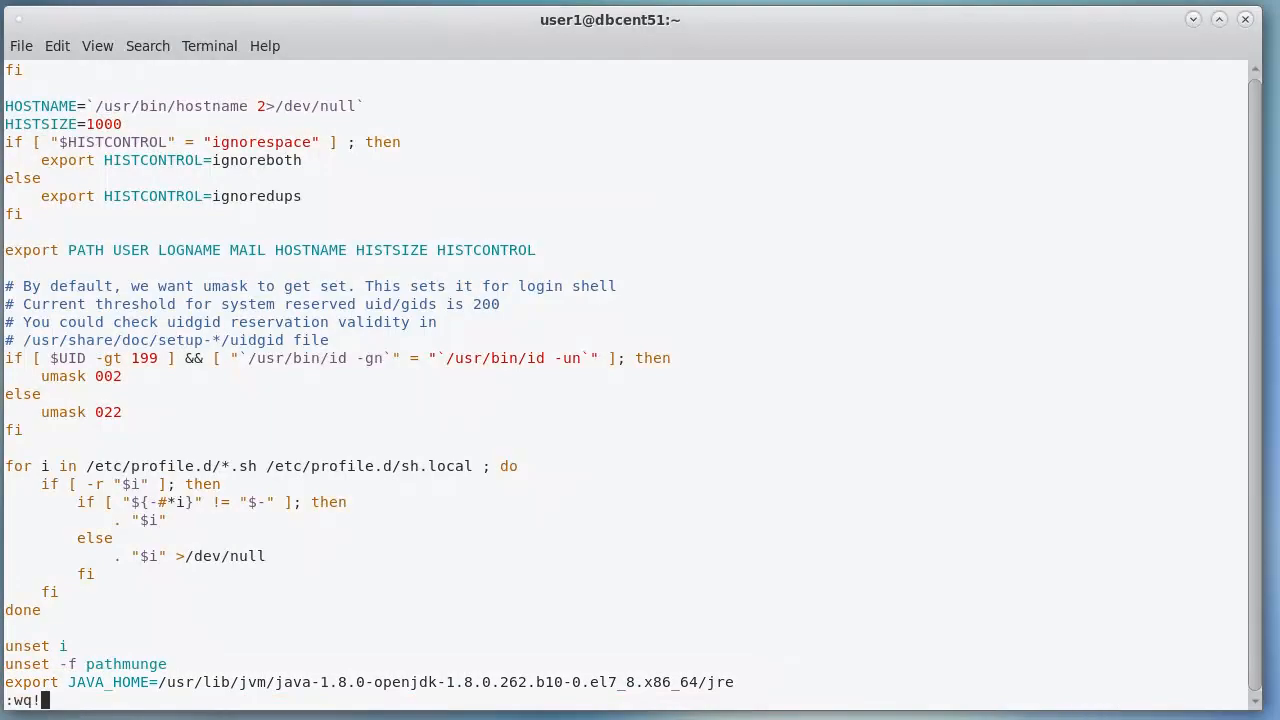
key("Return")
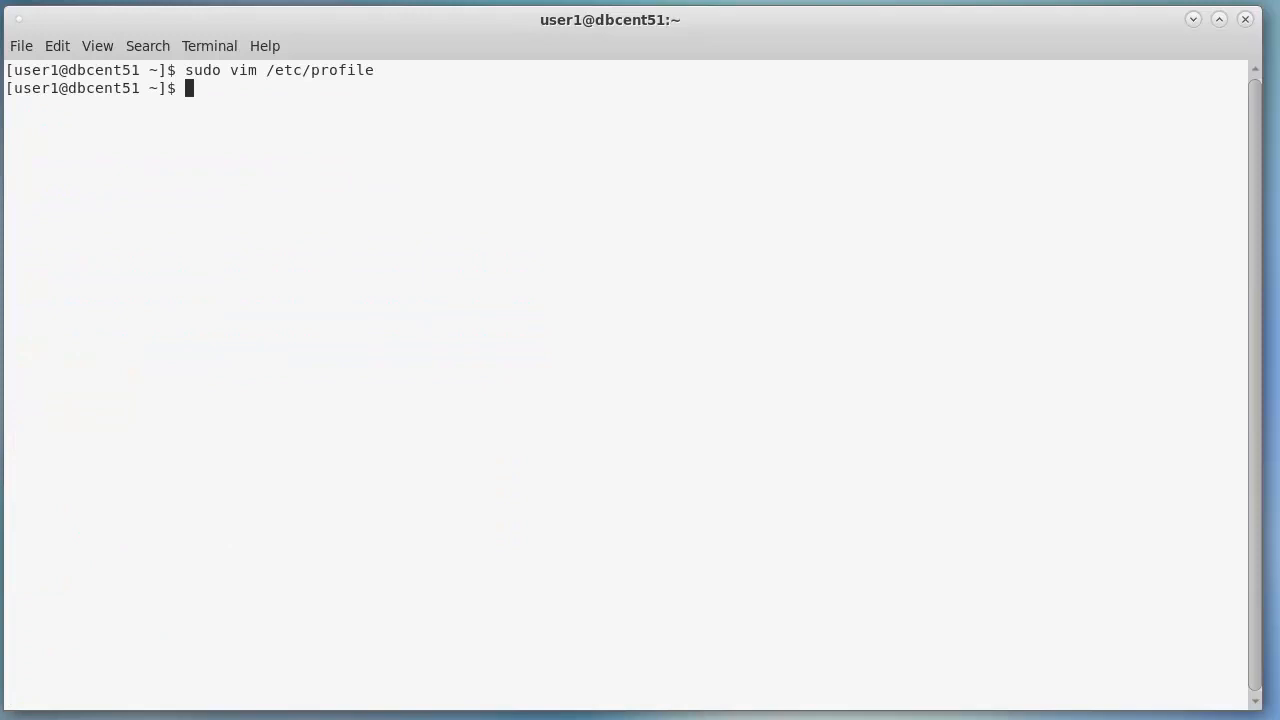
Step: Source /etc/profile into the current shell and clear the screen
type("source /etc/profile")
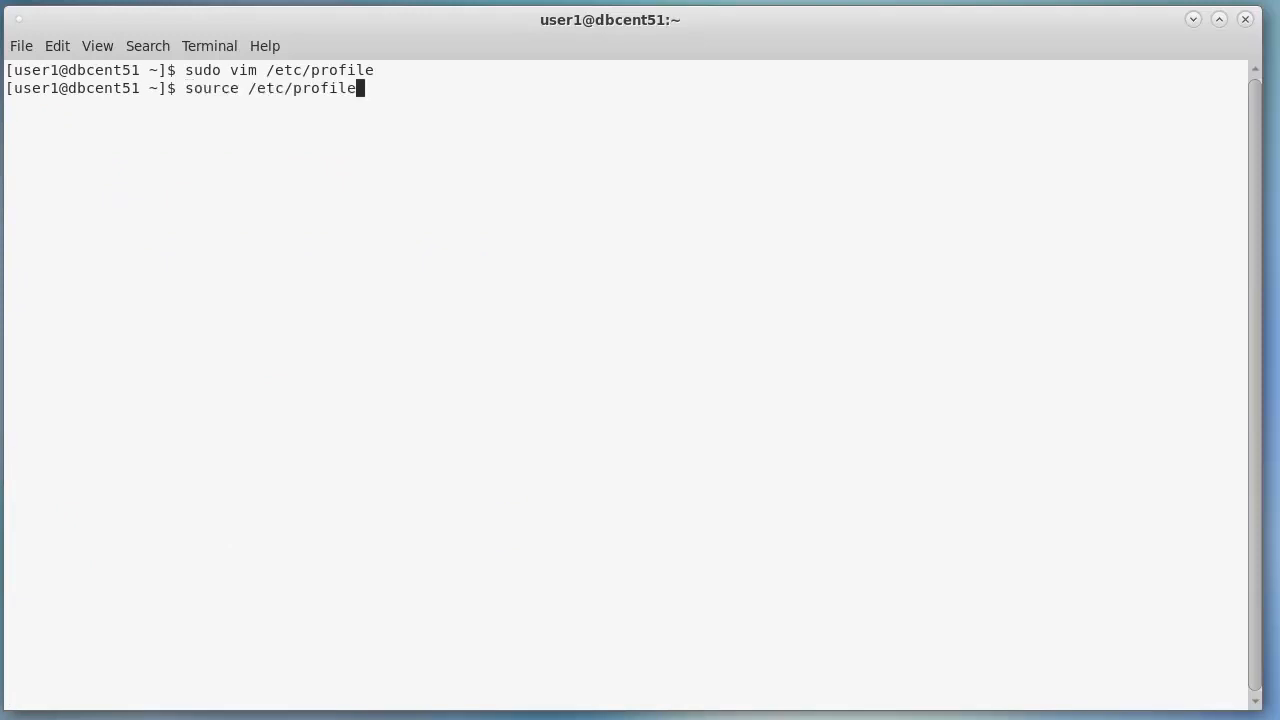
key("Return")
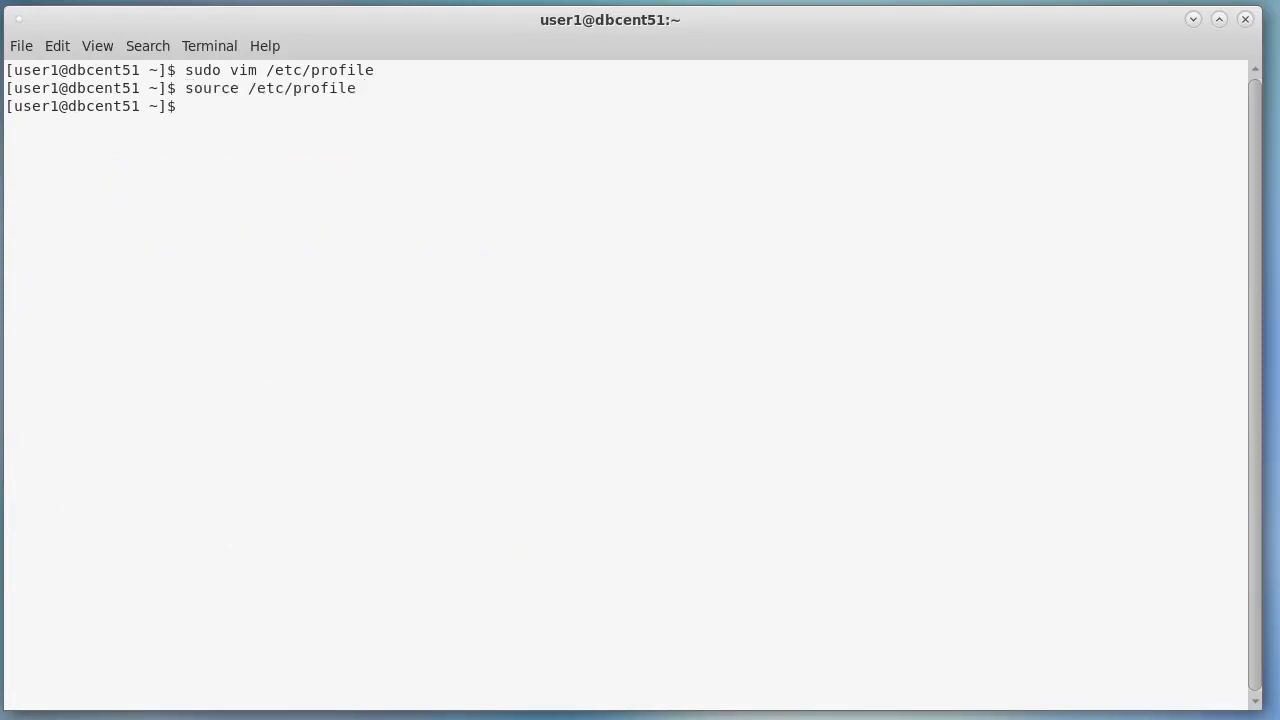
type("clear")
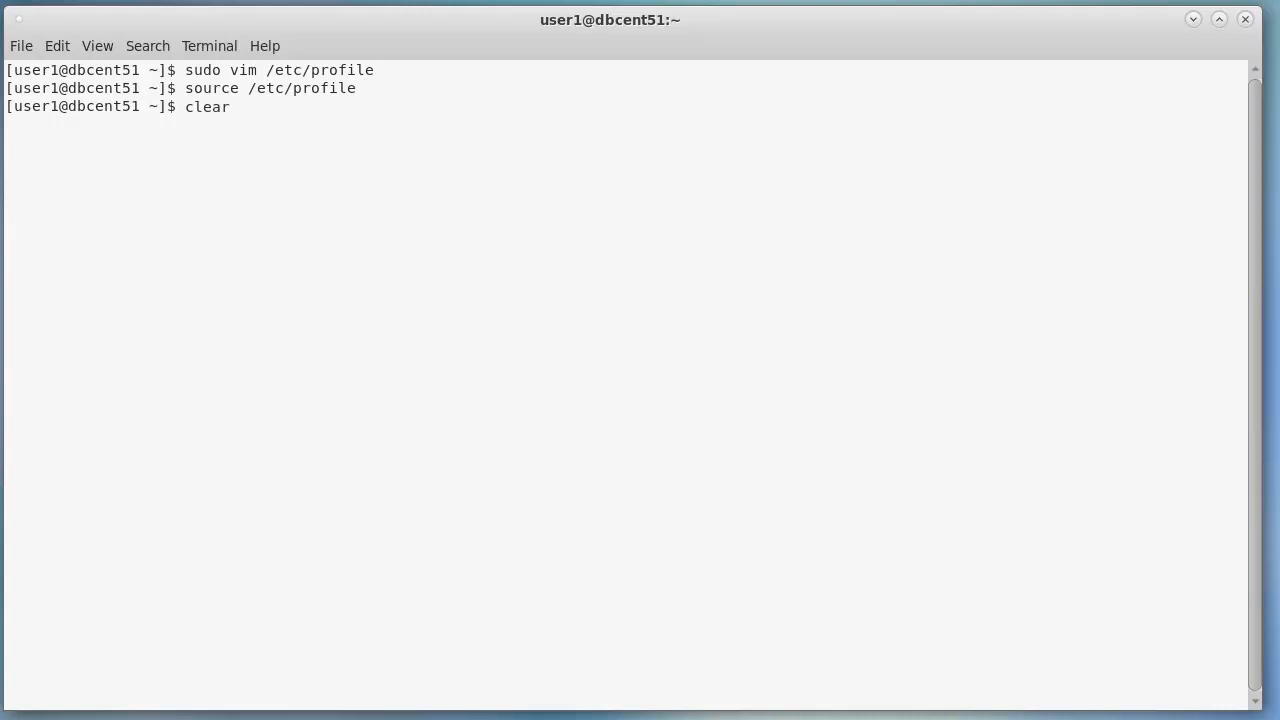
key("Return")
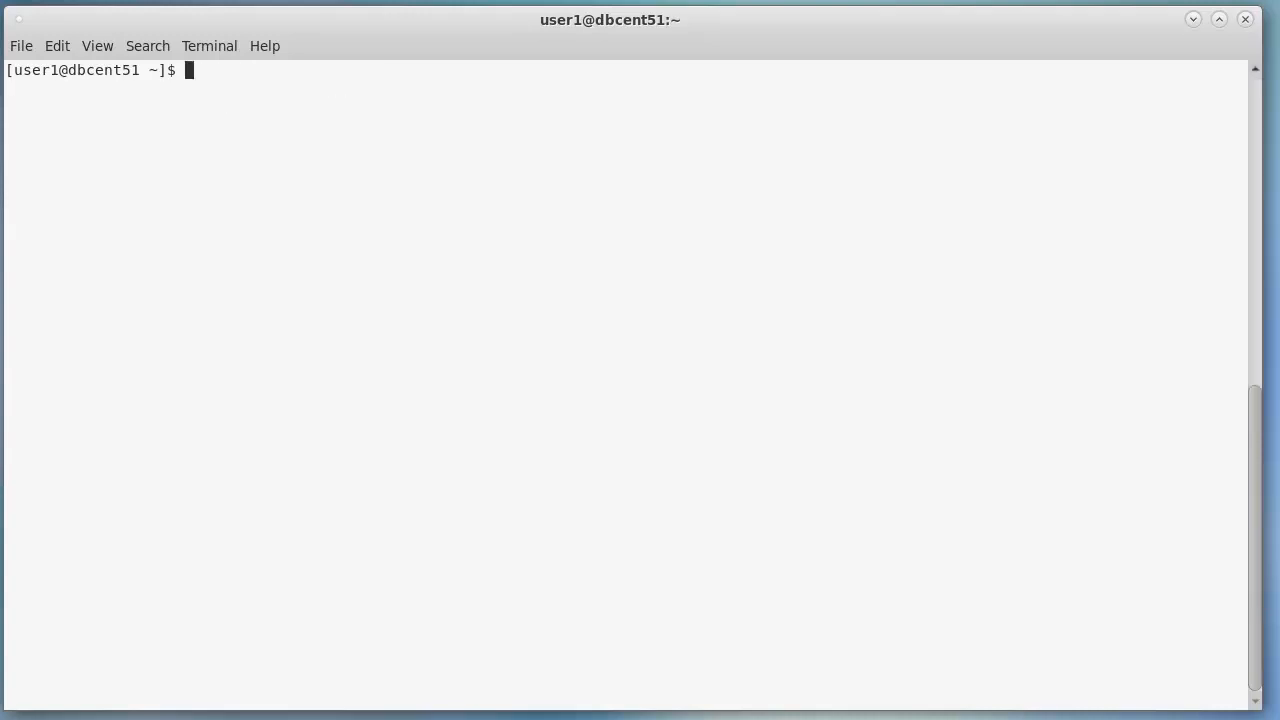
Step: Create /opt/automic owned by user1:automic with an install subfolder and list it
type("sudo mkdir /opt/automic")
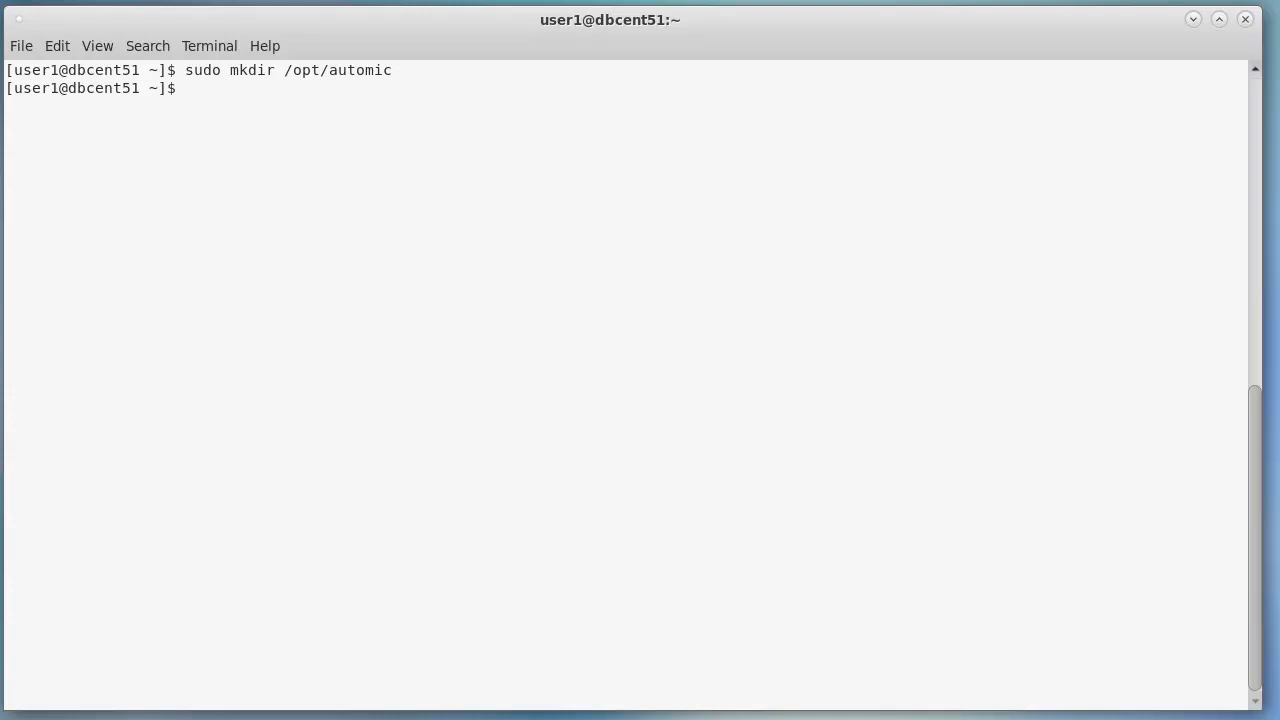
type("sudo chown -Rf user1:automic /opt/automic")
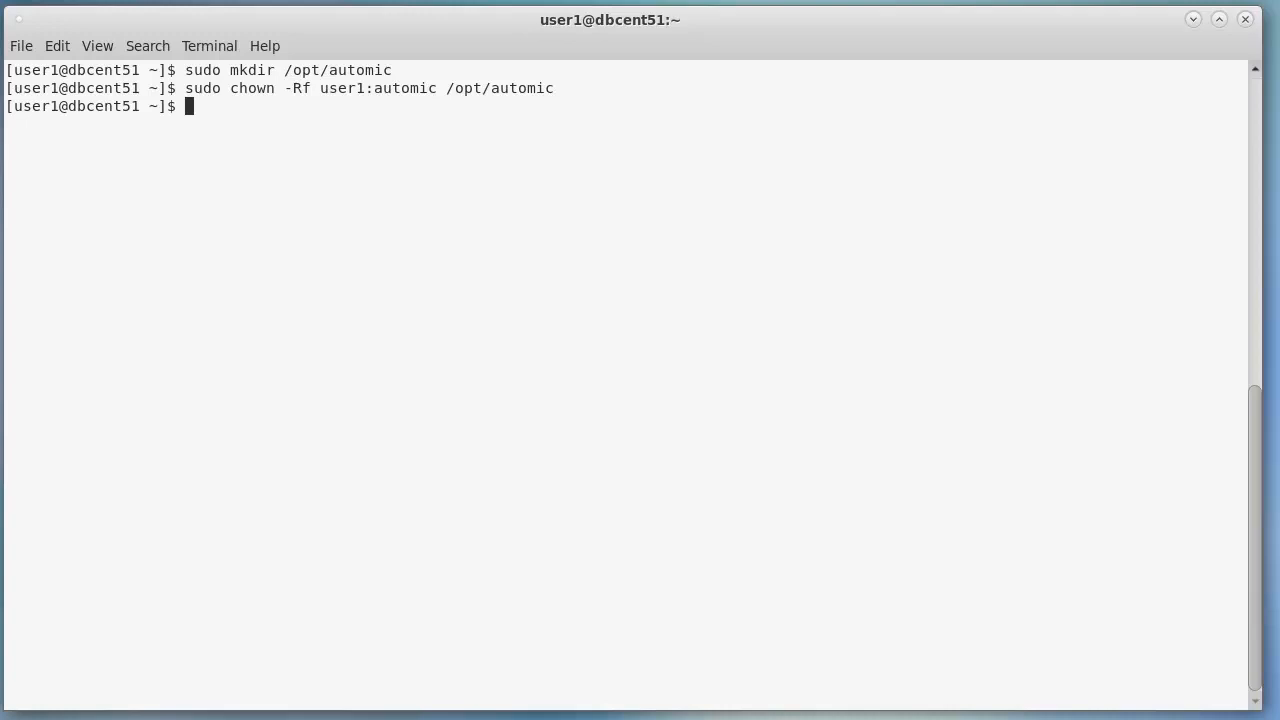
type("mkdir /opt/automic/install")
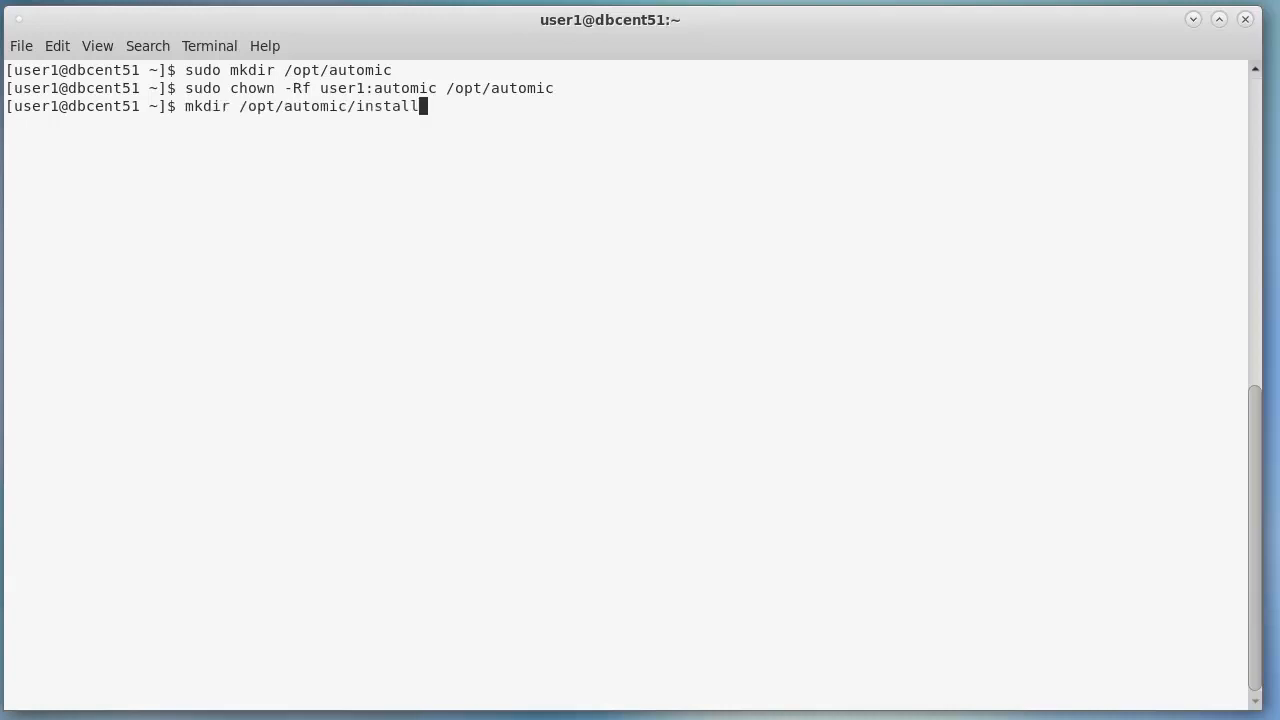
key("Return")
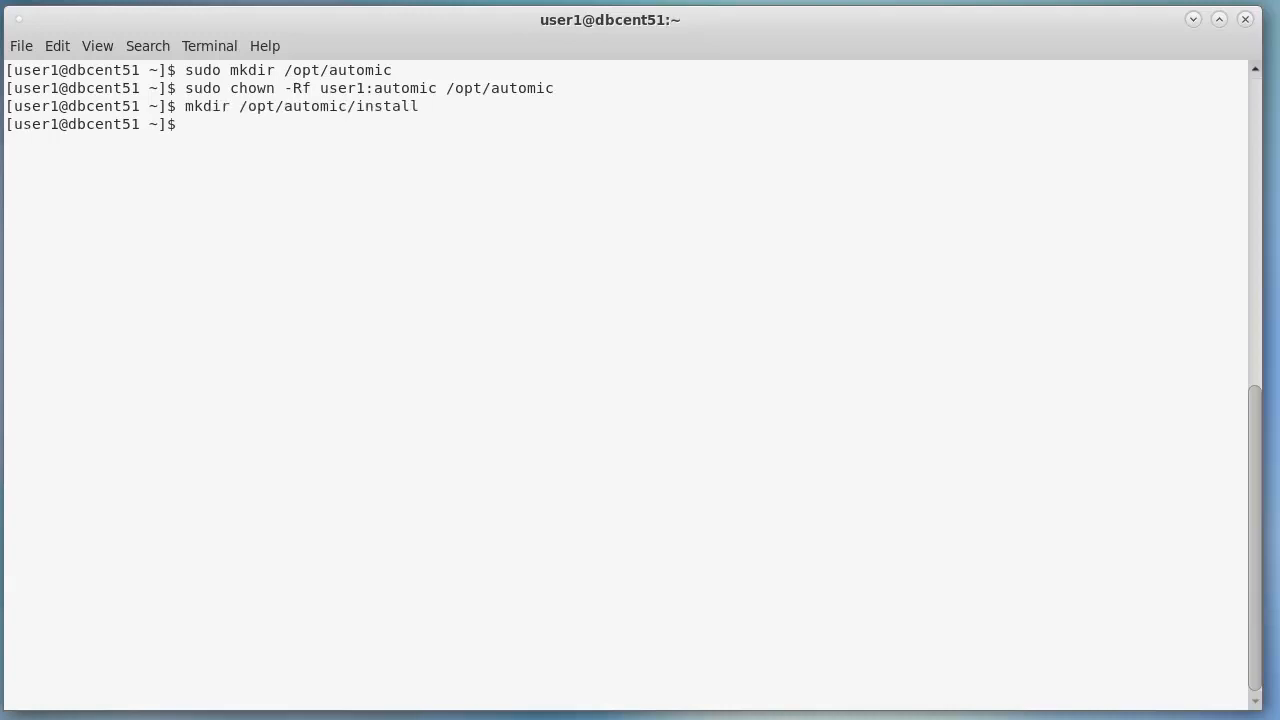
type("ls -ltra /opt/automic/install")
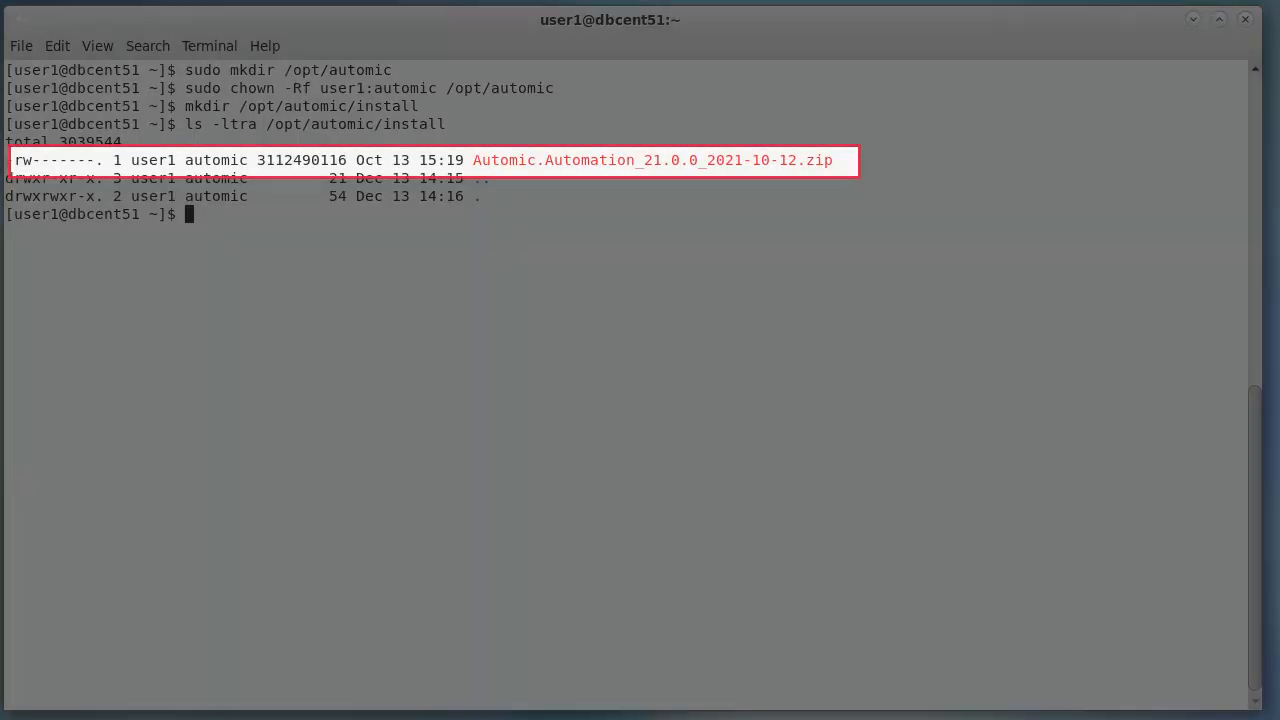
Step: In /opt/automic/install, chmod 700 the Automation 21 zip, unzip it, and clear the output
type("cd /opt/automic/install")
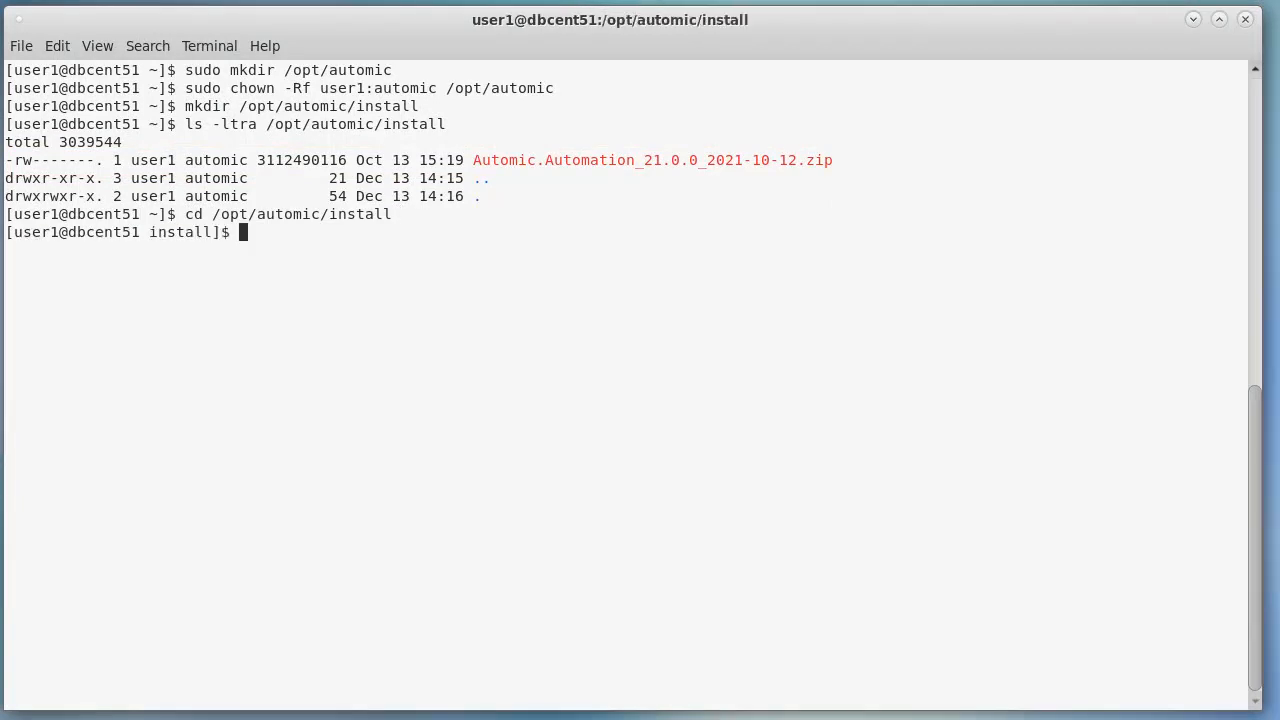
type("chmod 700 *.zip")
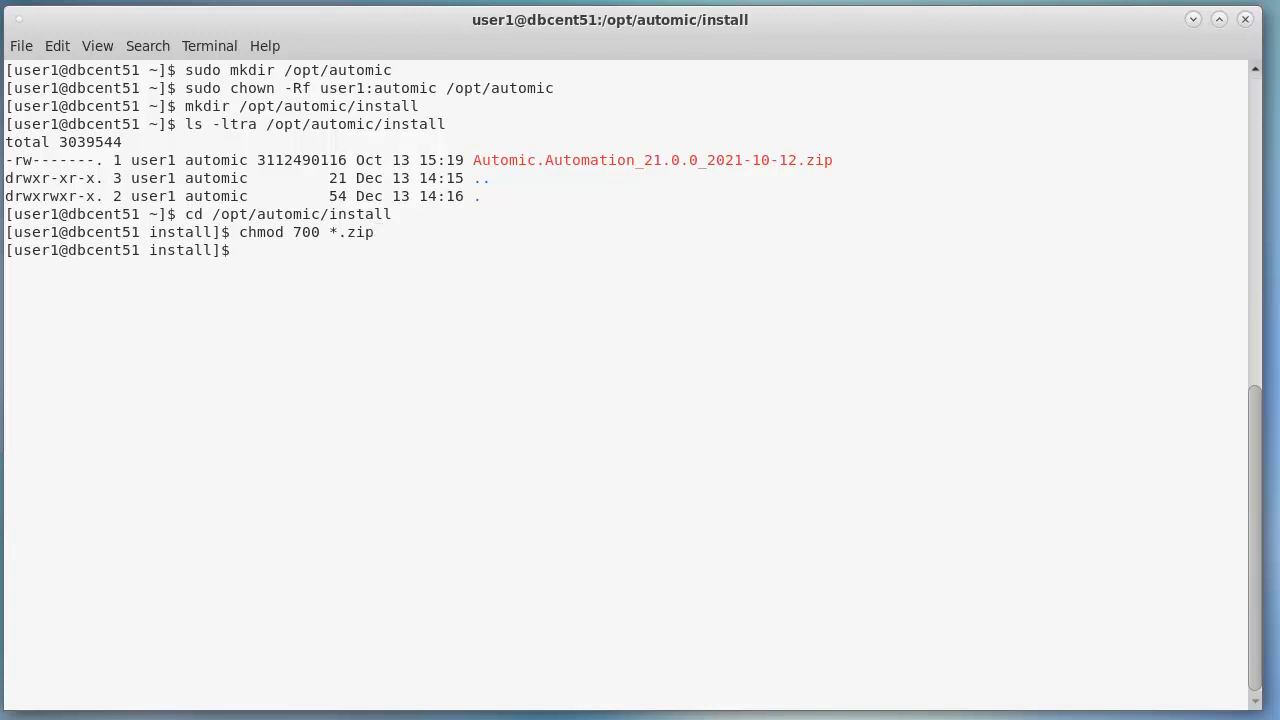
type("ls -ltra")
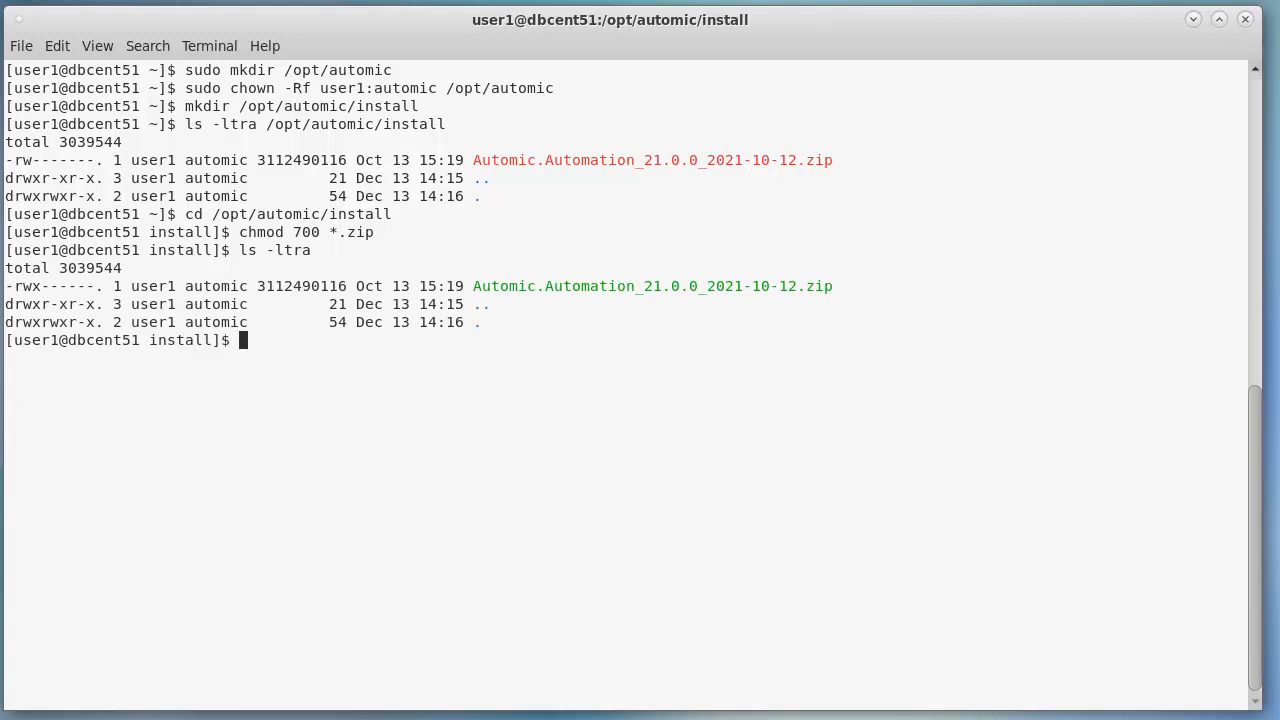
type("unzip *.zip")
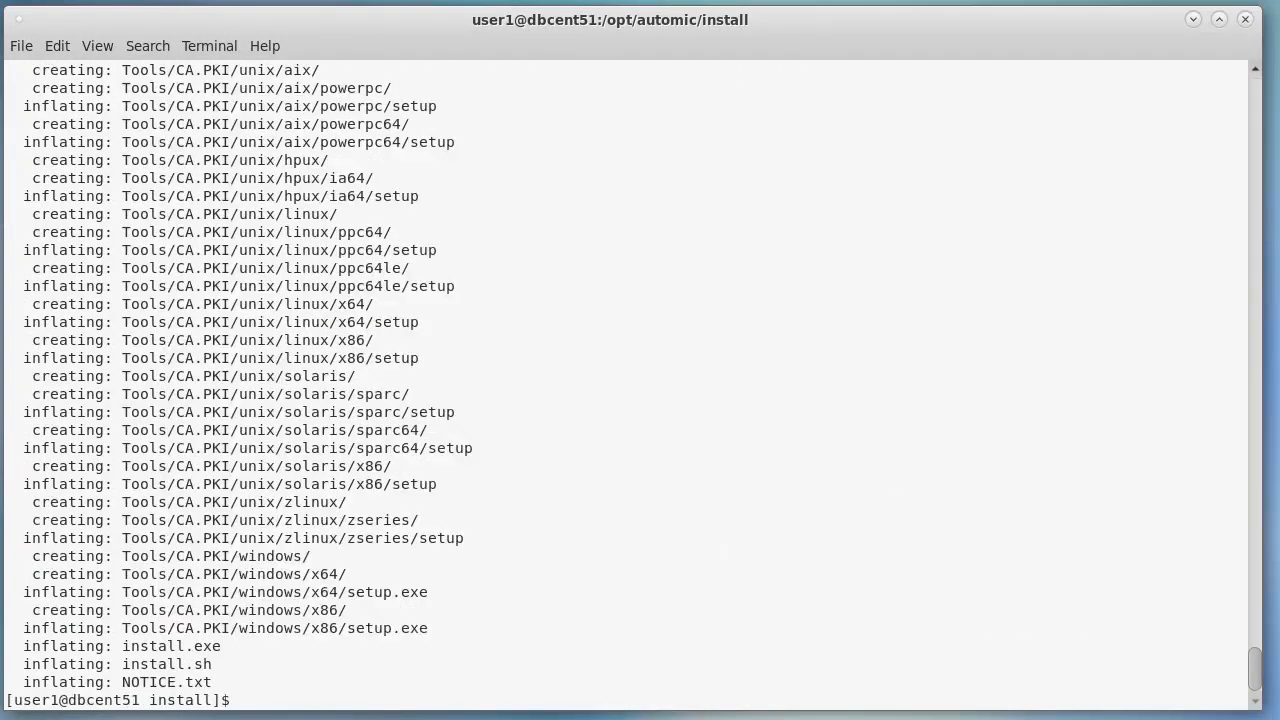
type("clear")
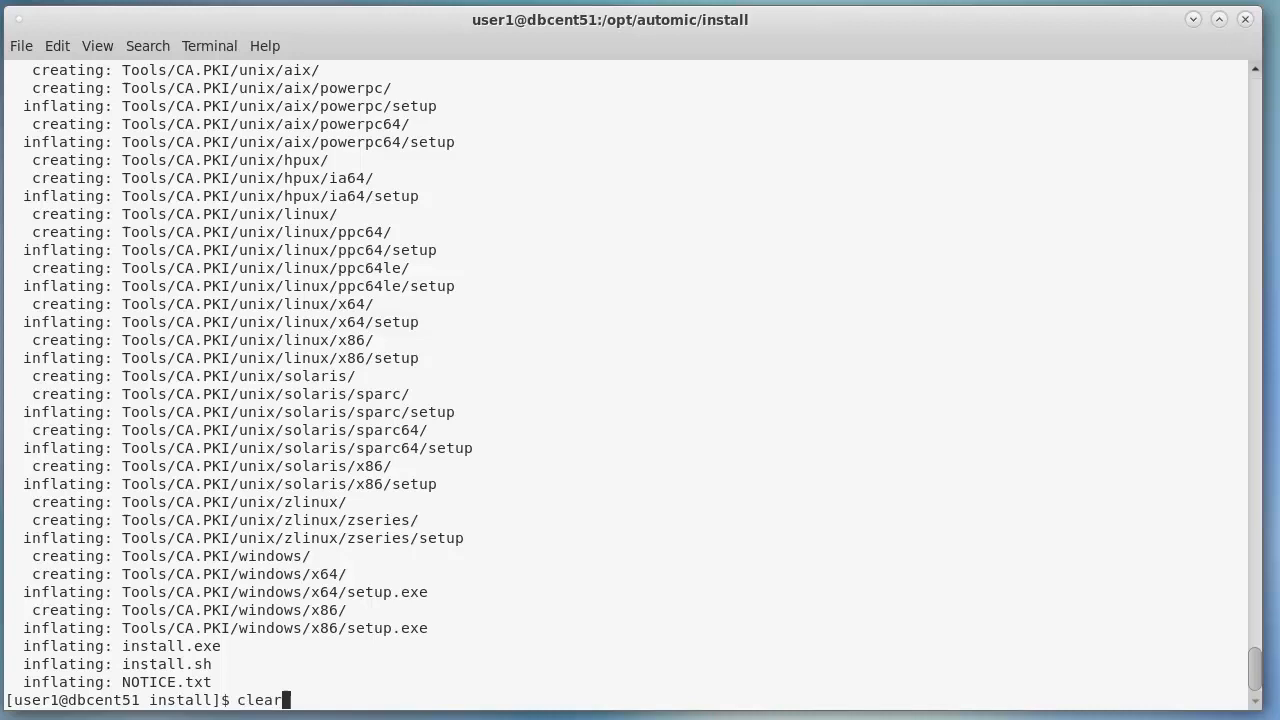
key("Return")
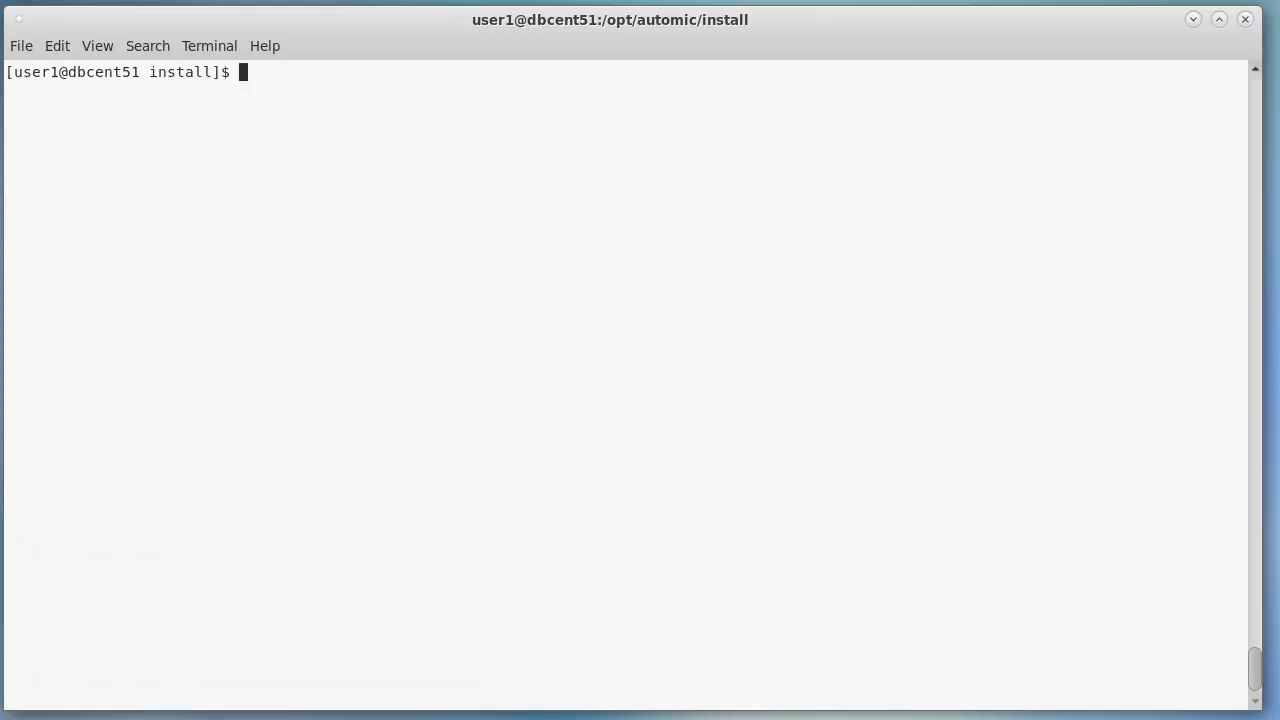
Step: List the install folder and the unpacked Automation.Platform directory contents
type("ls -ltra")
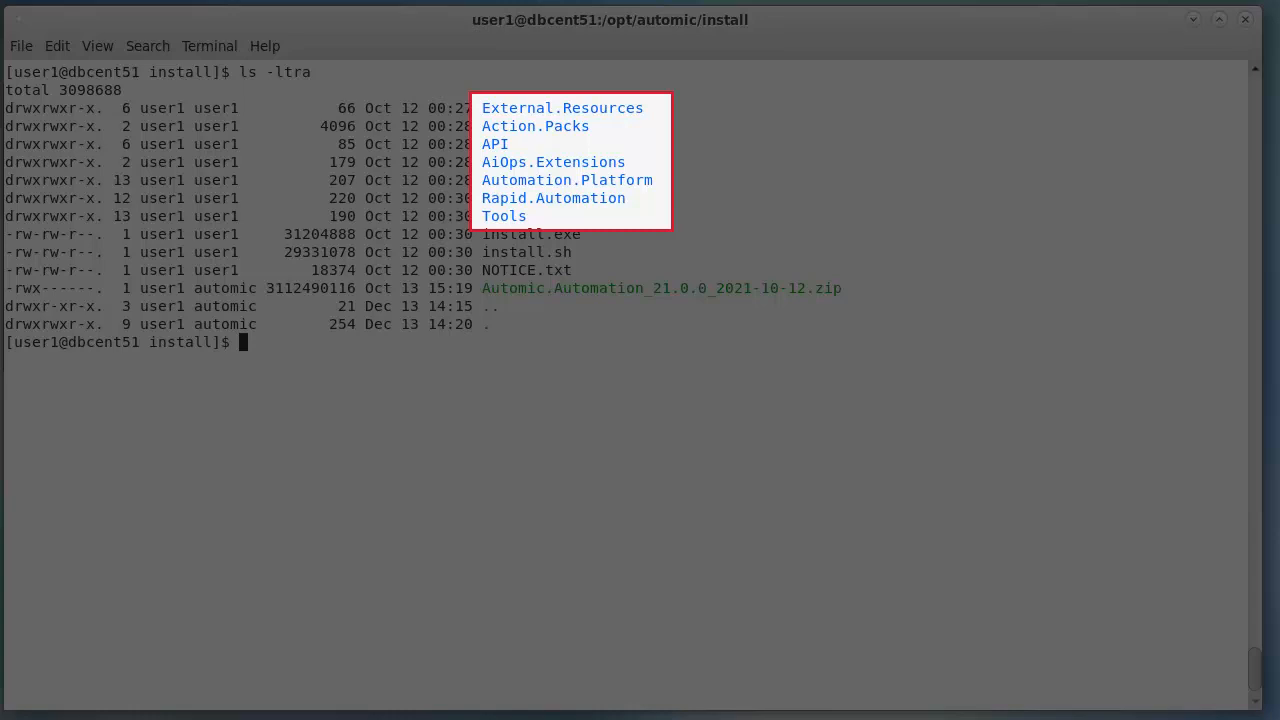
type("ls -ltra /opt/automic/install/Automation.Platform/")
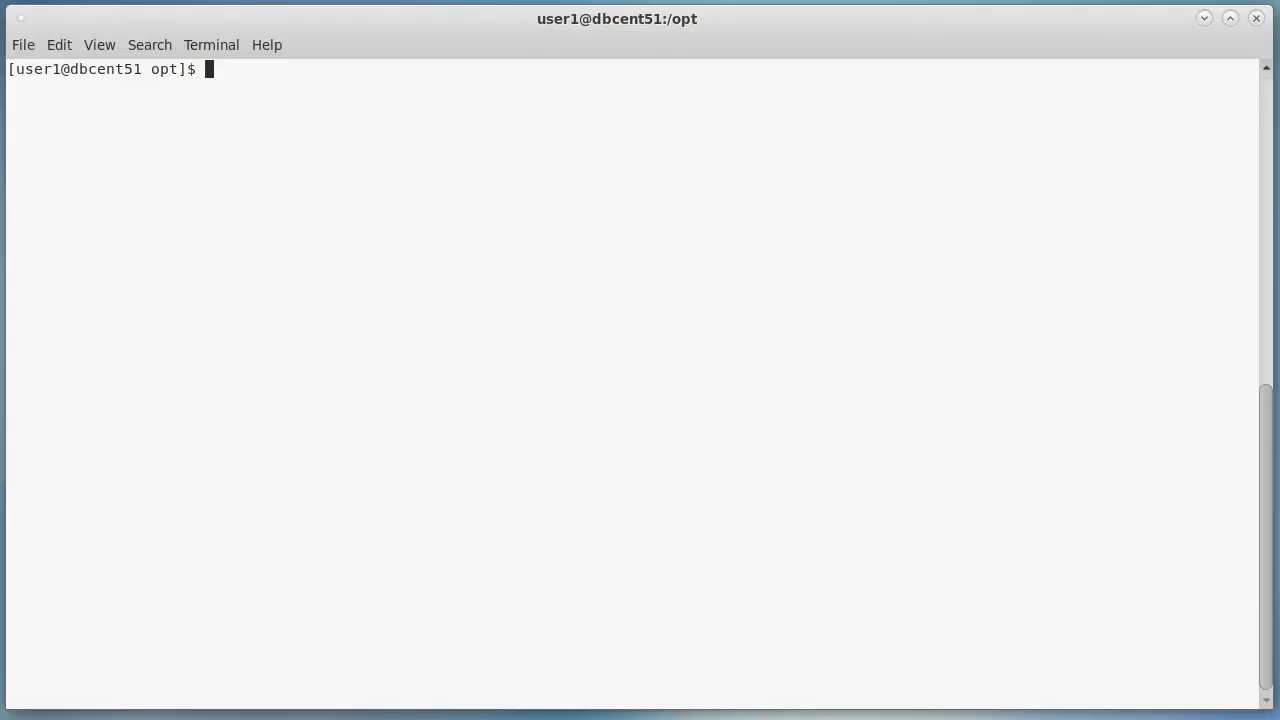
Step: Create /opt/tablespaces with ae_data and ae_index subfolders and chown them to postgres:postgres
type("sudo mkdir /opt/tablespaces")
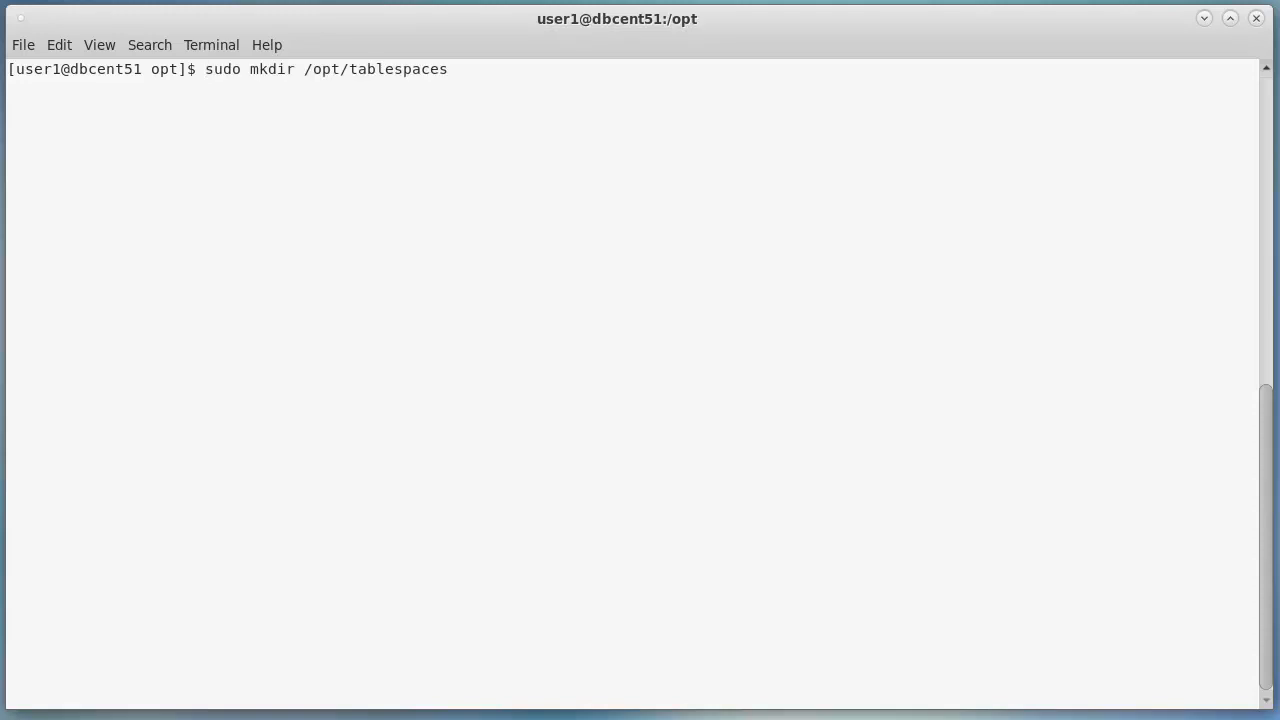
key("Return")
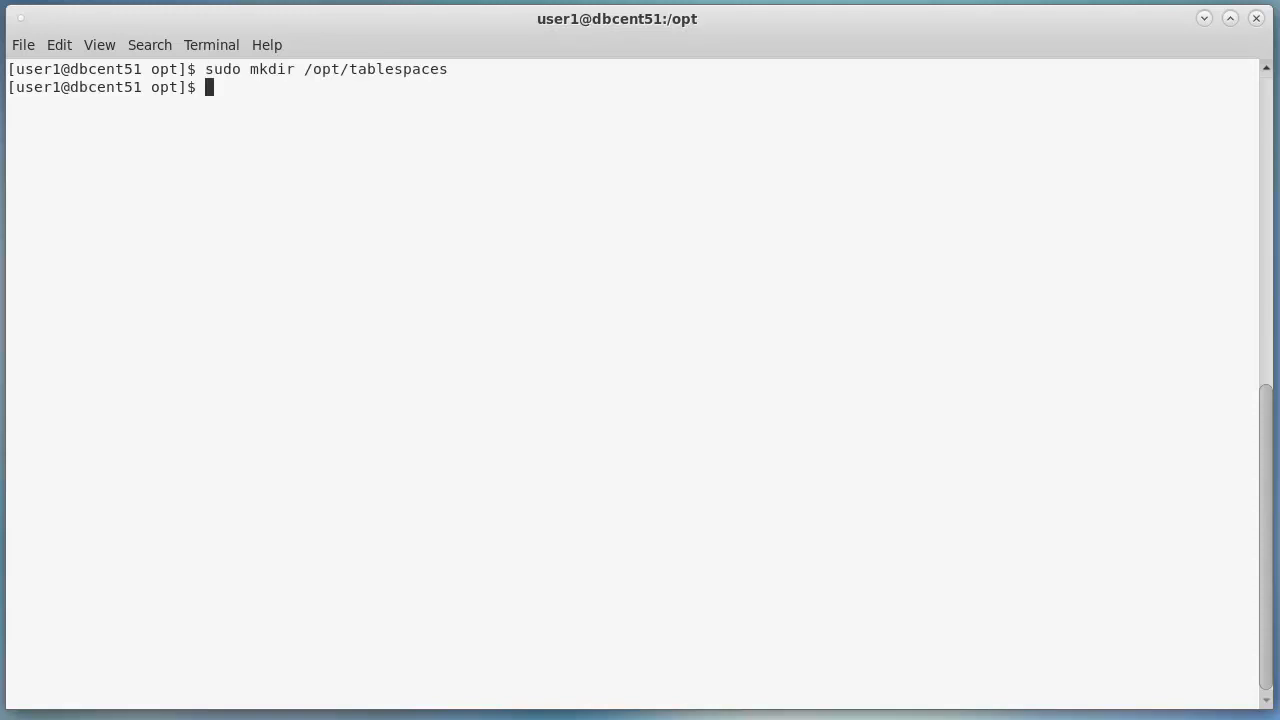
type("sudo mkdir /opt/tablespaces/ae_data")
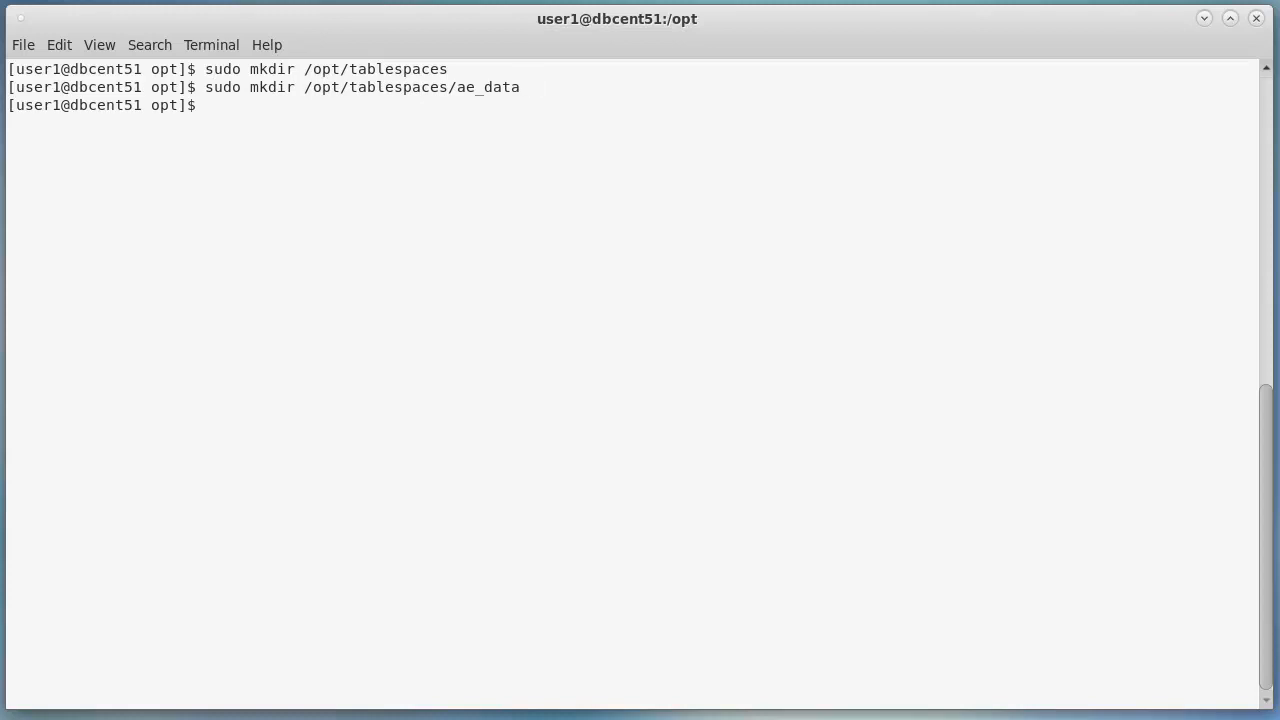
type("sudo mkdir /opt/tablespaces/ae_index")
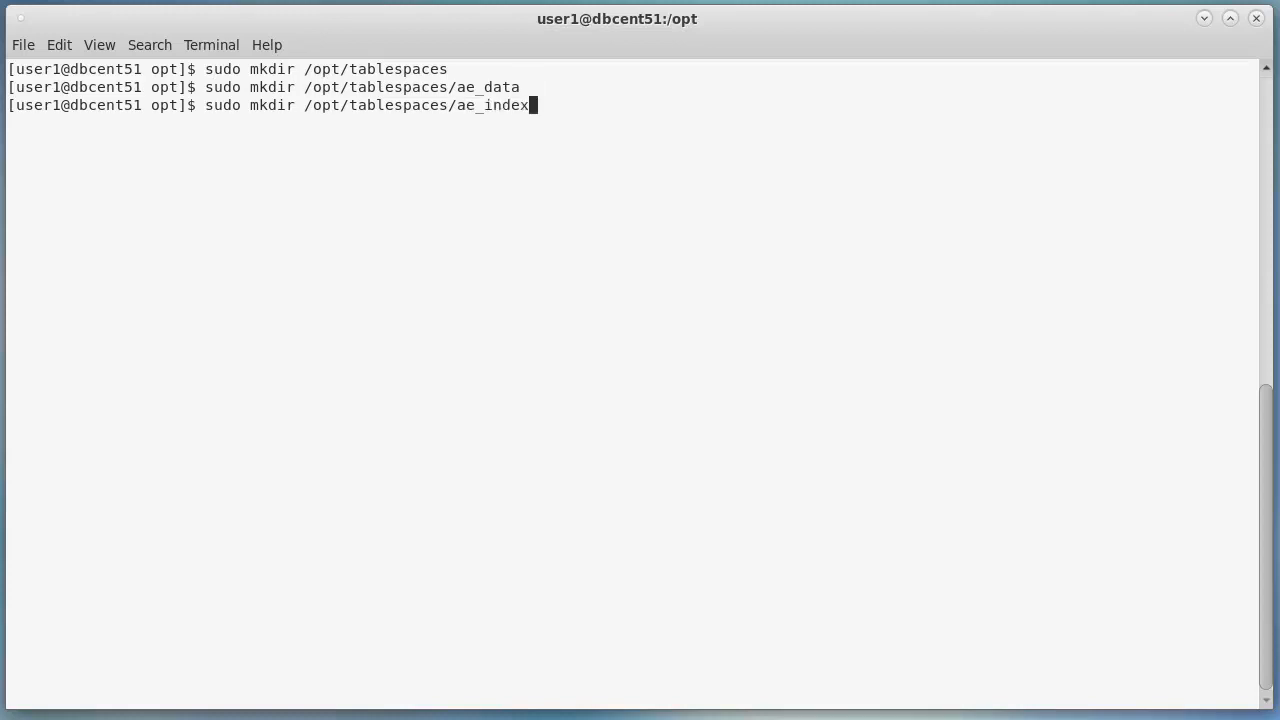
key("Return")
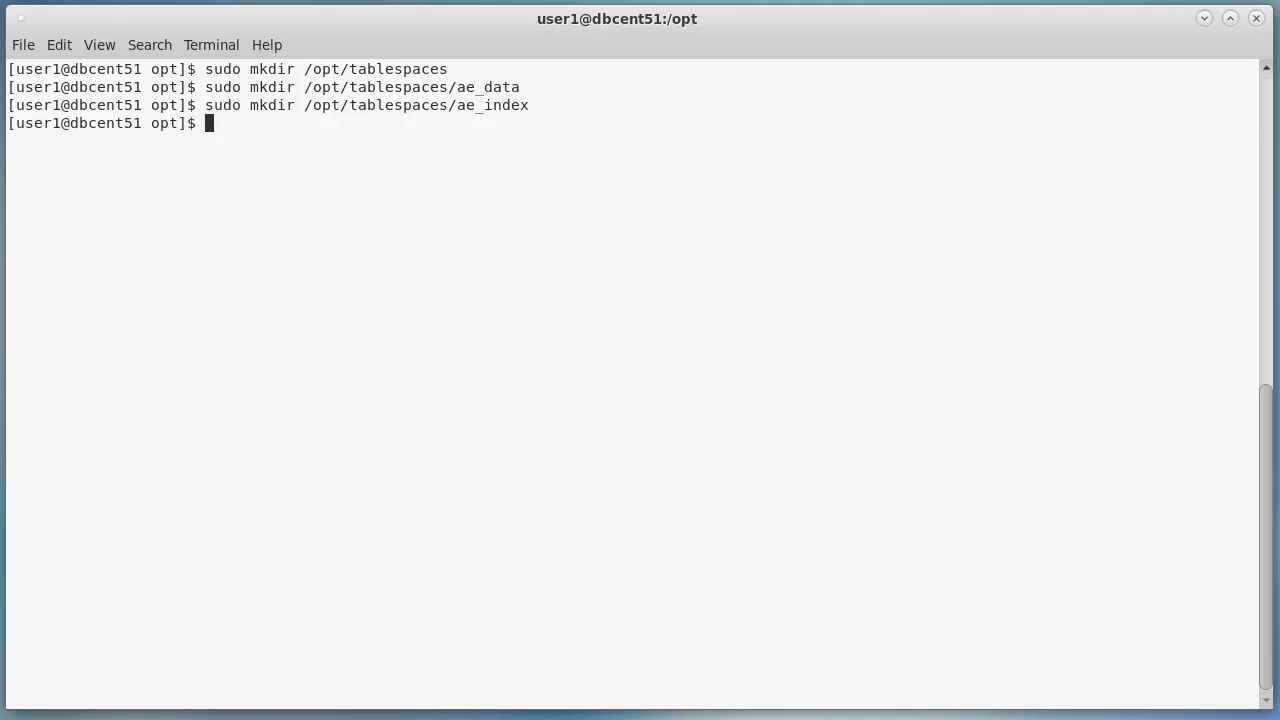
type("sudo chown -Rf postgres:postgres /opt/tablespaces/")
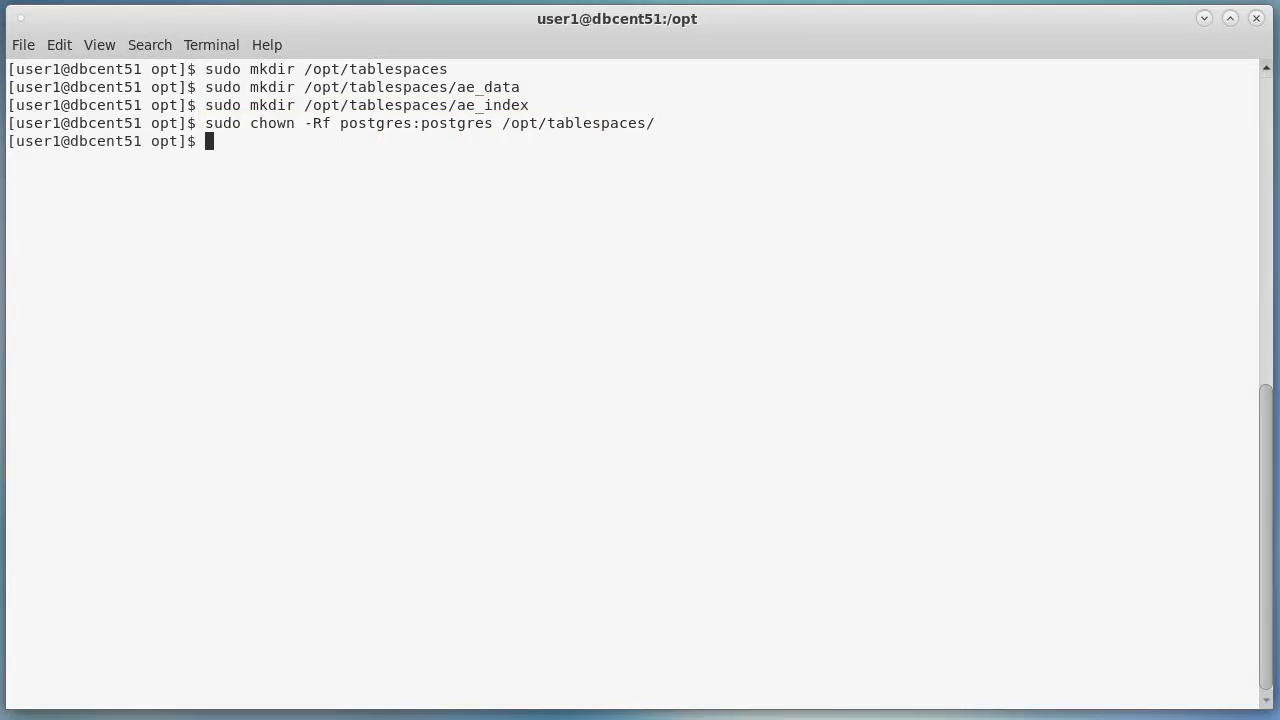
Step: Change into tablespaces and list it to confirm the ae_data and ae_index folders
type("ls -ltra")
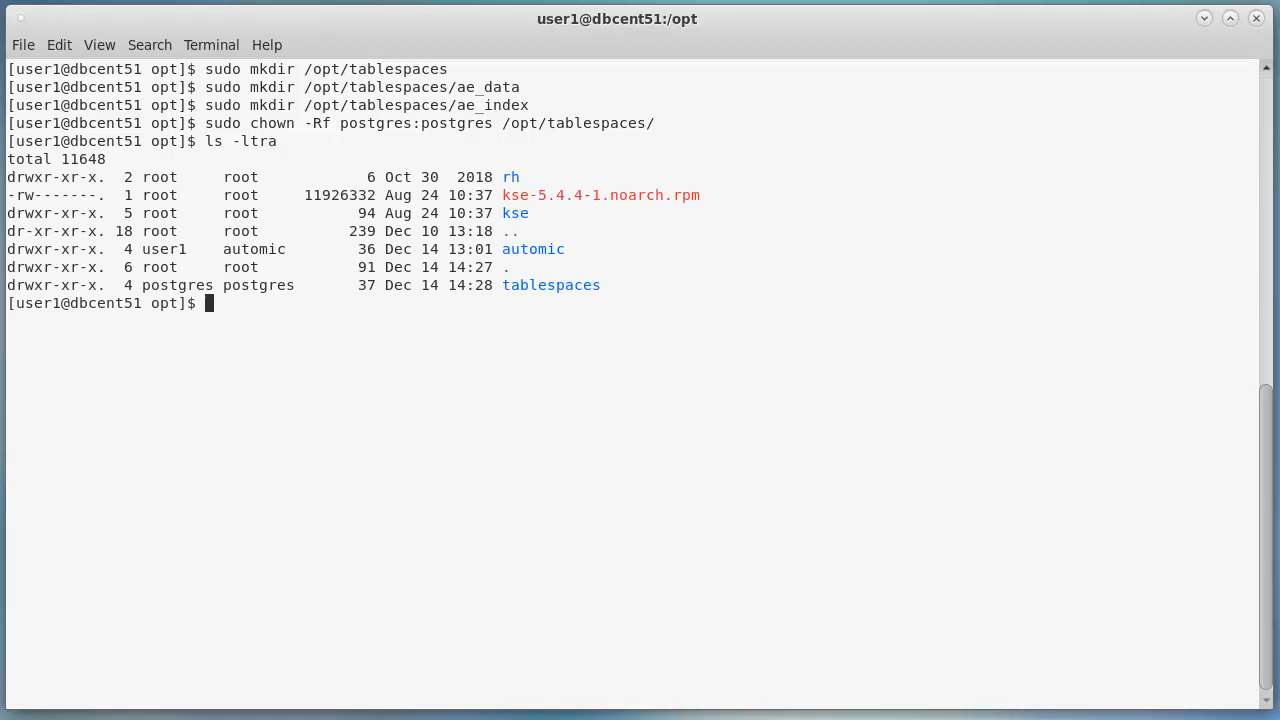
type("cd tablespaces")
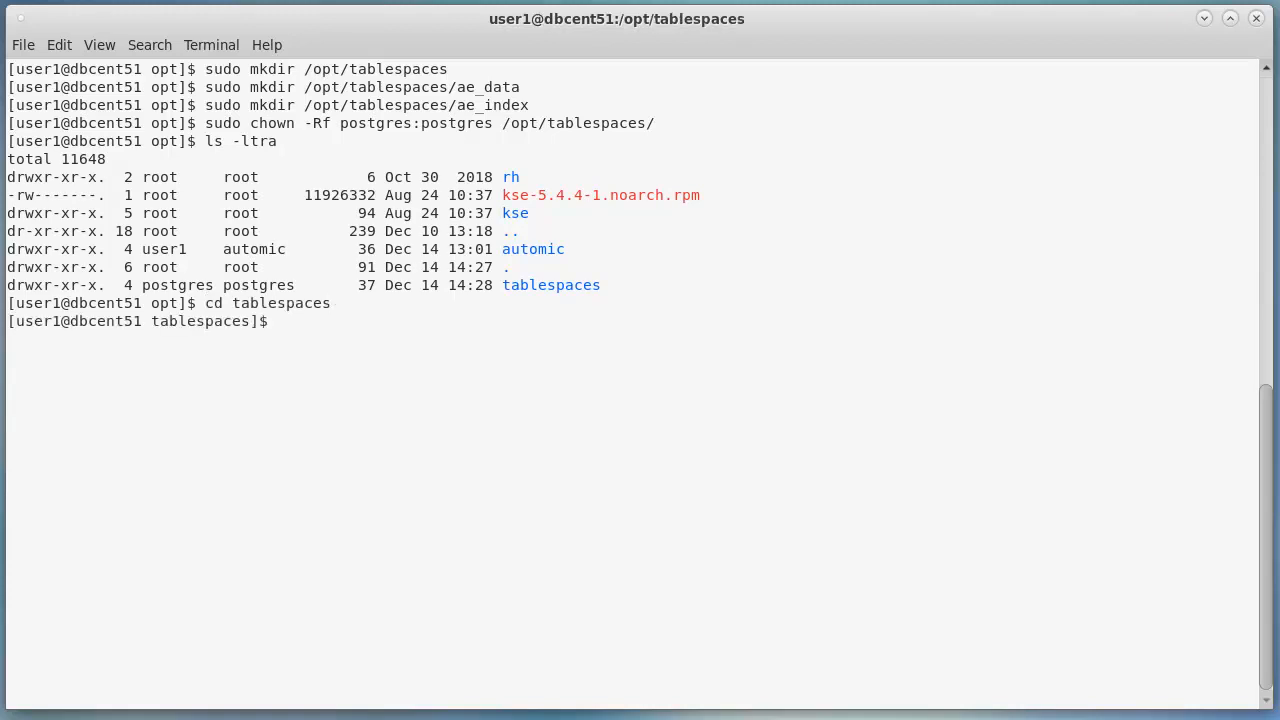
type("ls -ltra")
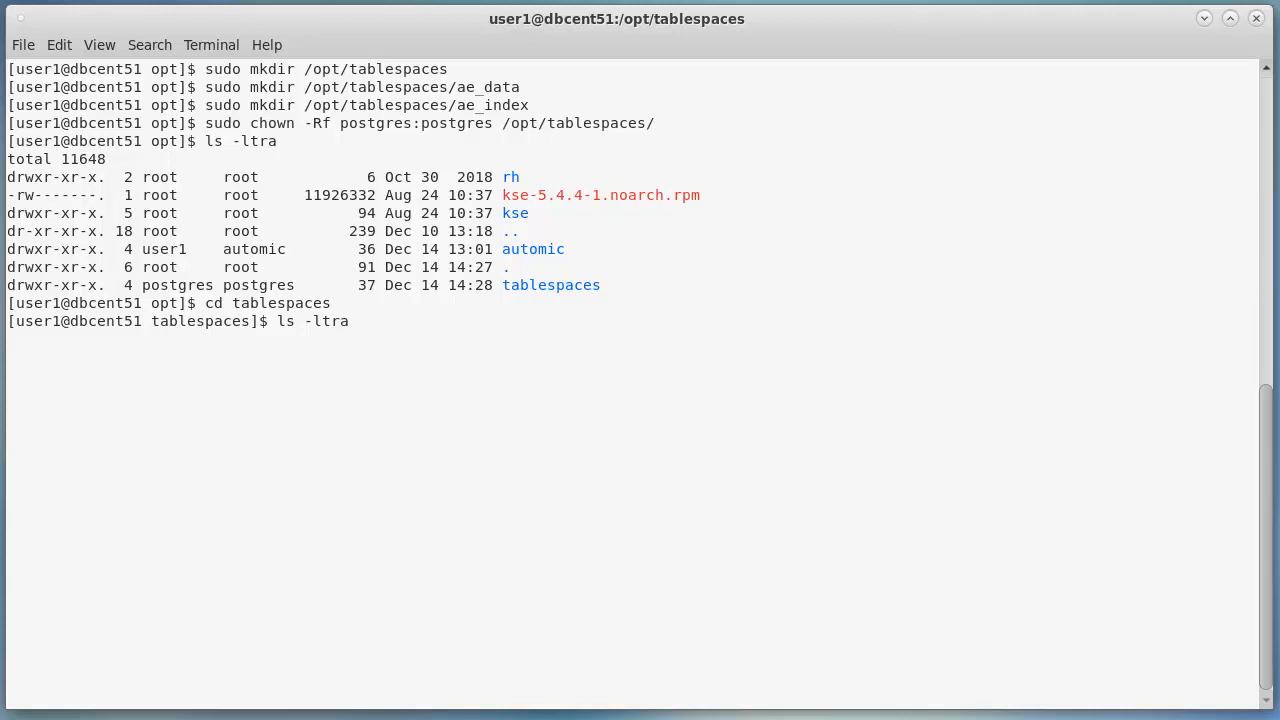
key("Return")
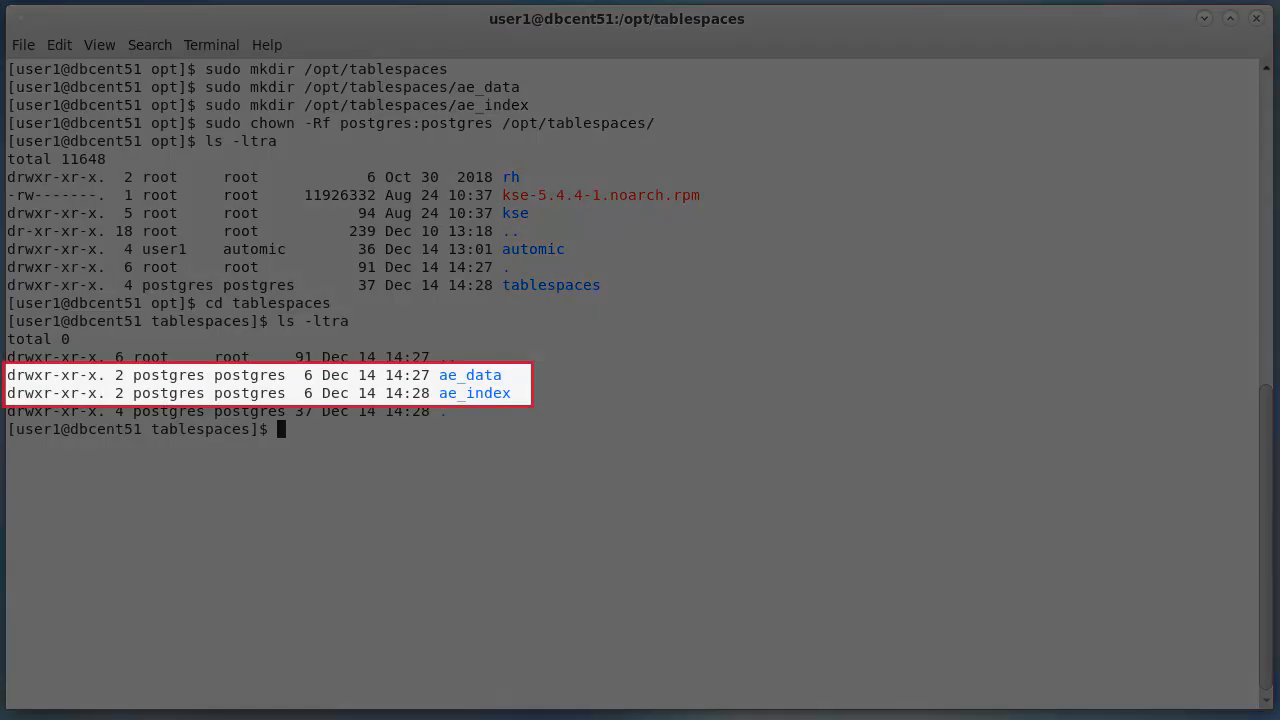